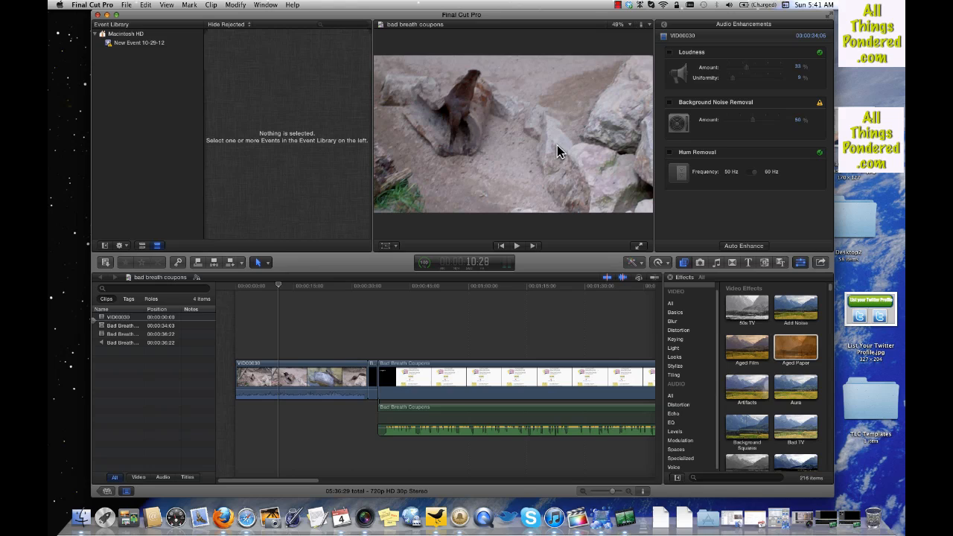
mouse_move(551, 146)
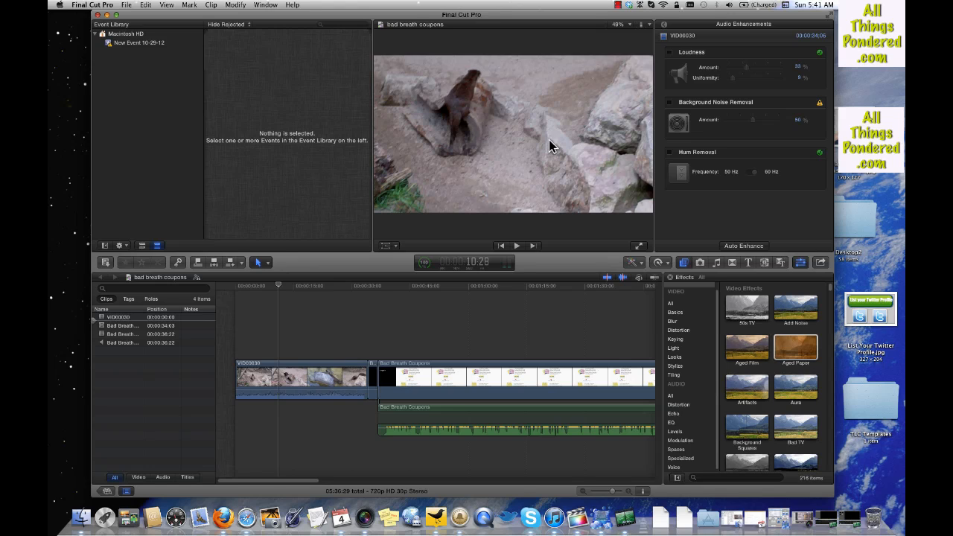
mouse_move(324, 6)
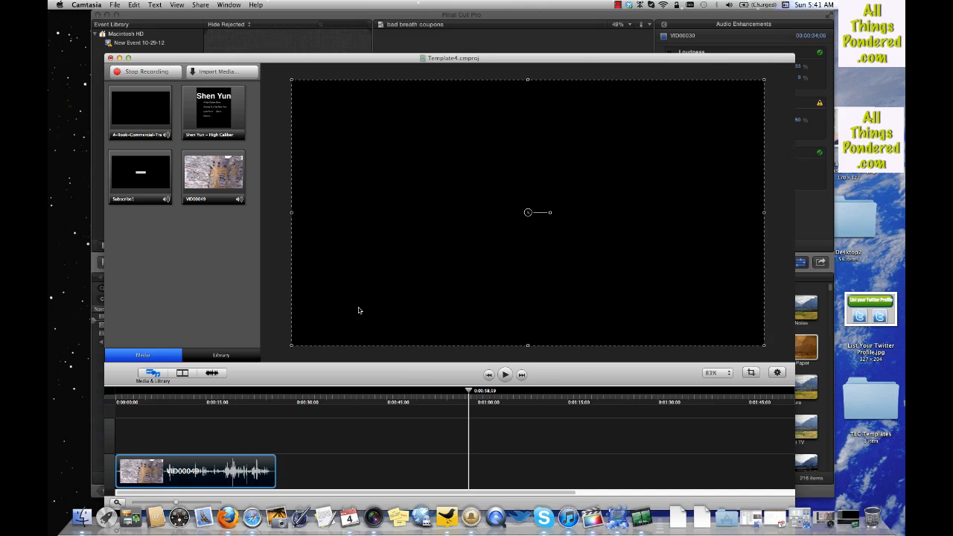
Step: Skim the castle clip from the hillside to the stone wall, then switch back to Final Cut Pro
click(241, 390)
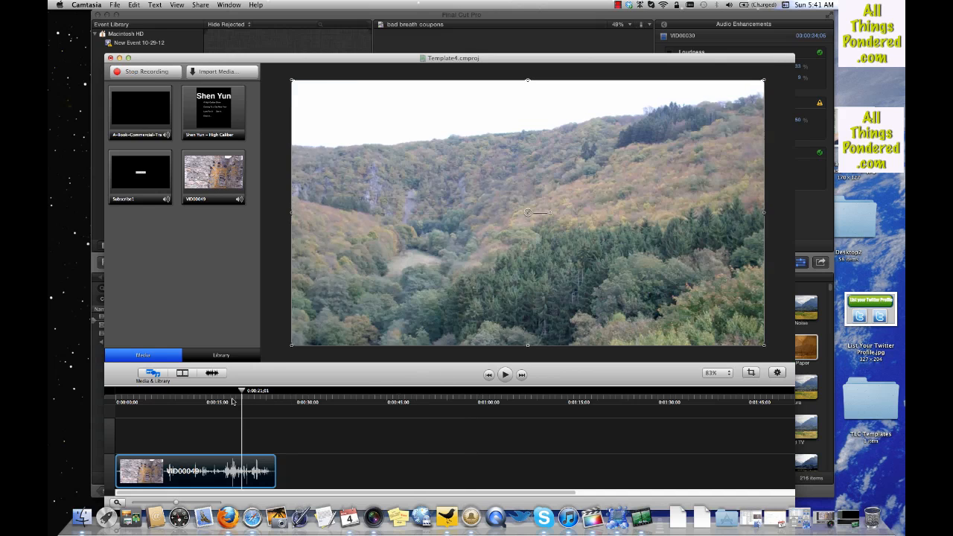
drag(241, 390, 193, 390)
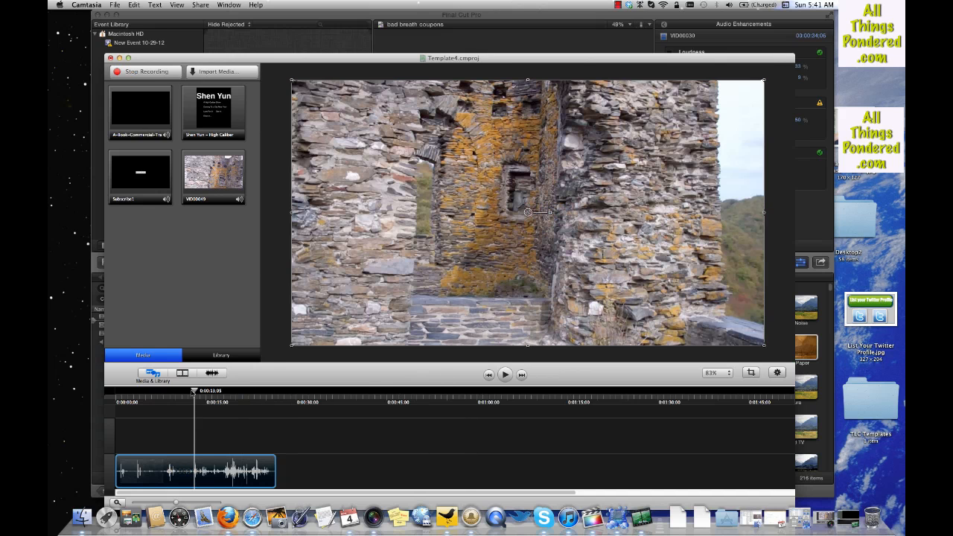
mouse_move(171, 156)
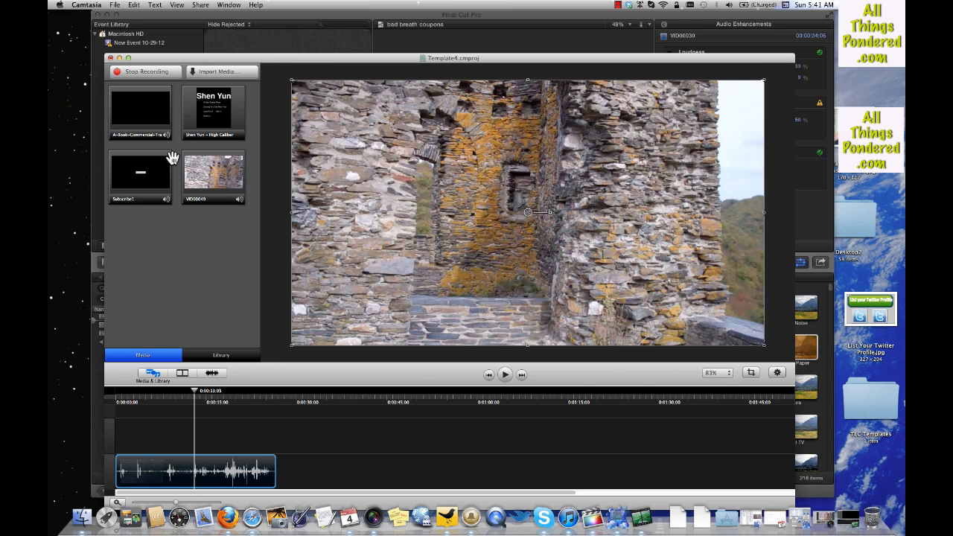
drag(213, 111, 283, 410)
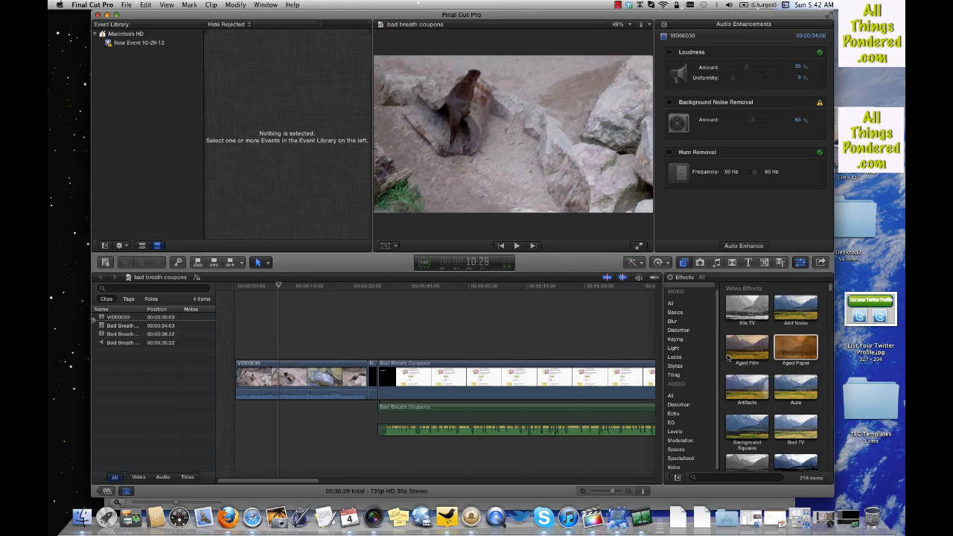
mouse_move(517, 250)
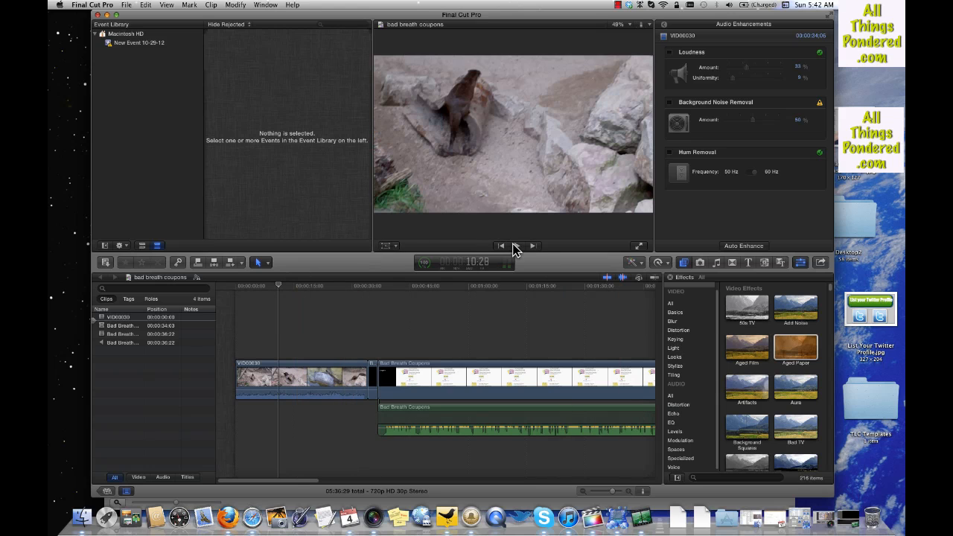
Step: Play the otter timeline and check several frames near its beginning in the viewer
click(518, 246)
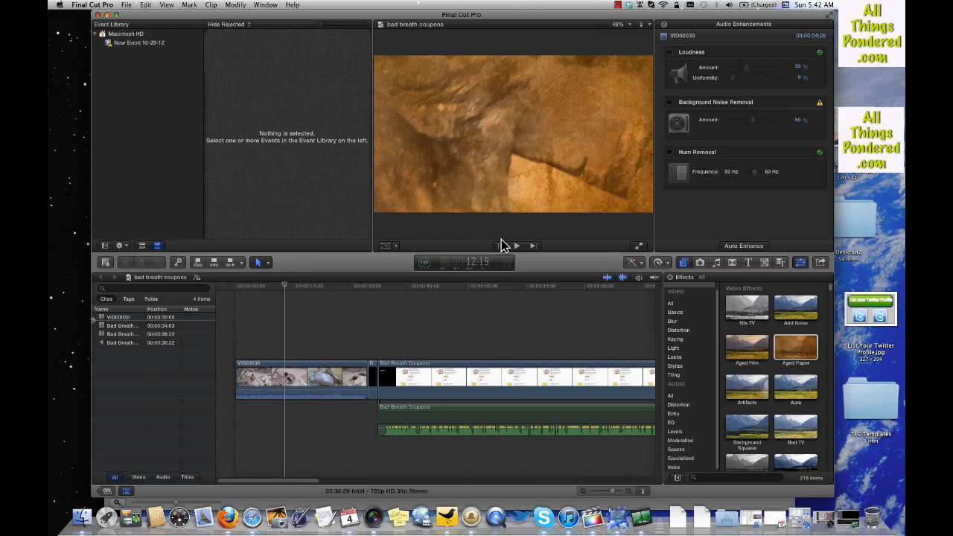
click(315, 286)
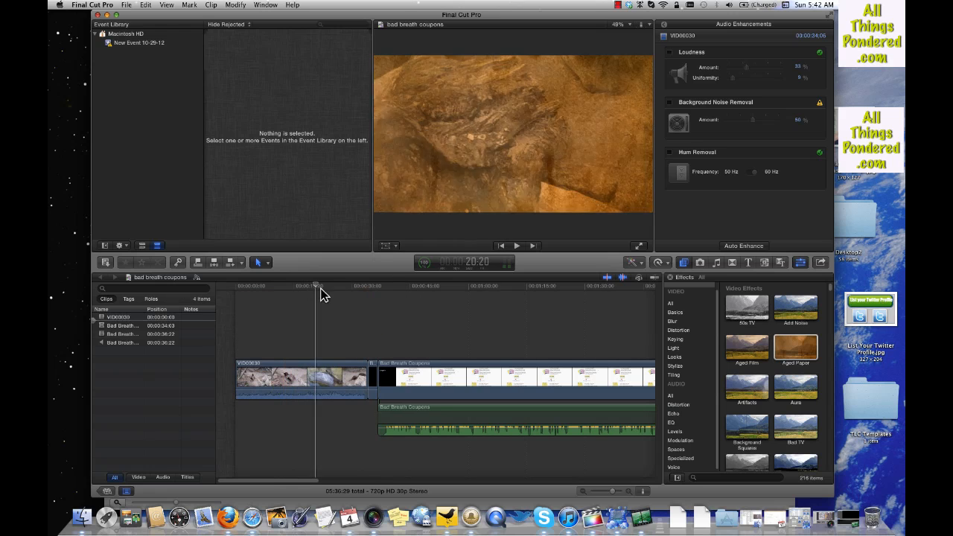
click(262, 286)
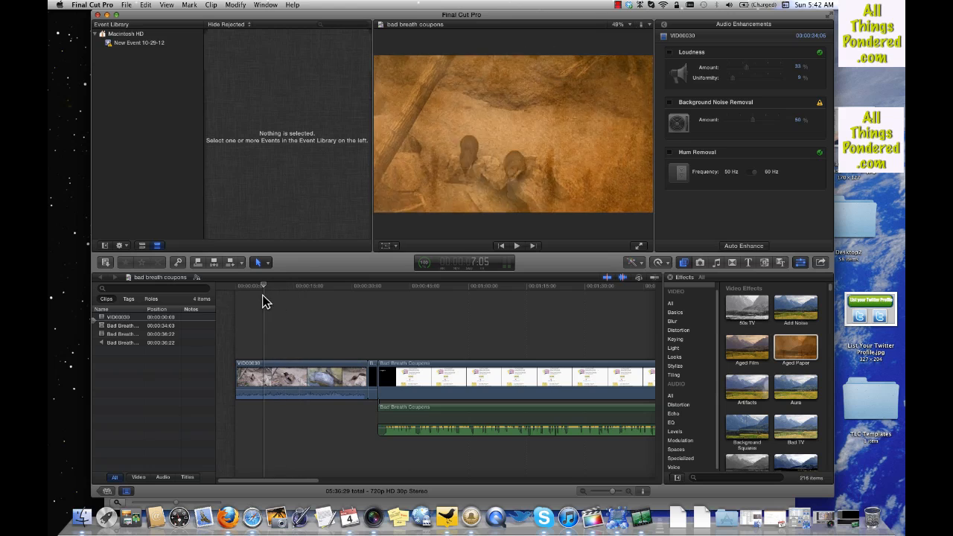
click(324, 286)
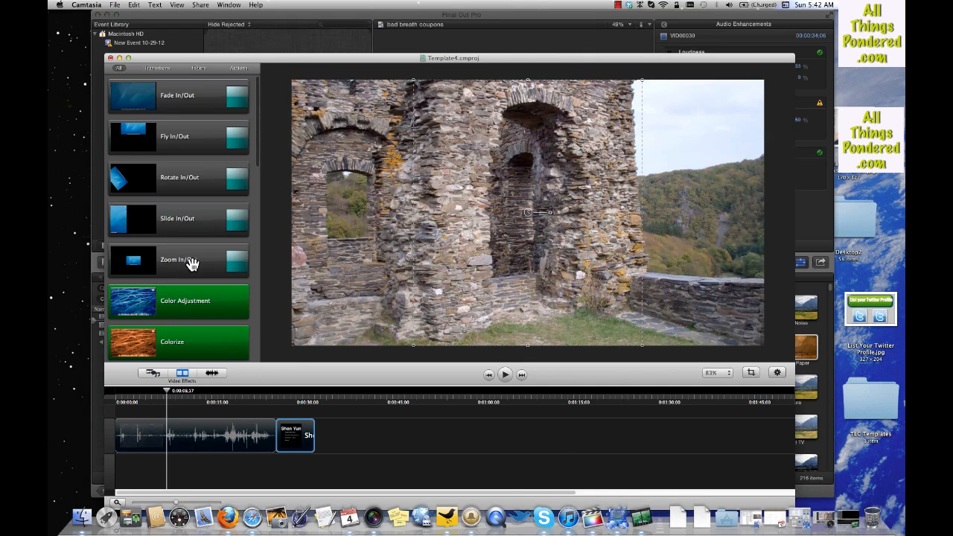
mouse_move(241, 318)
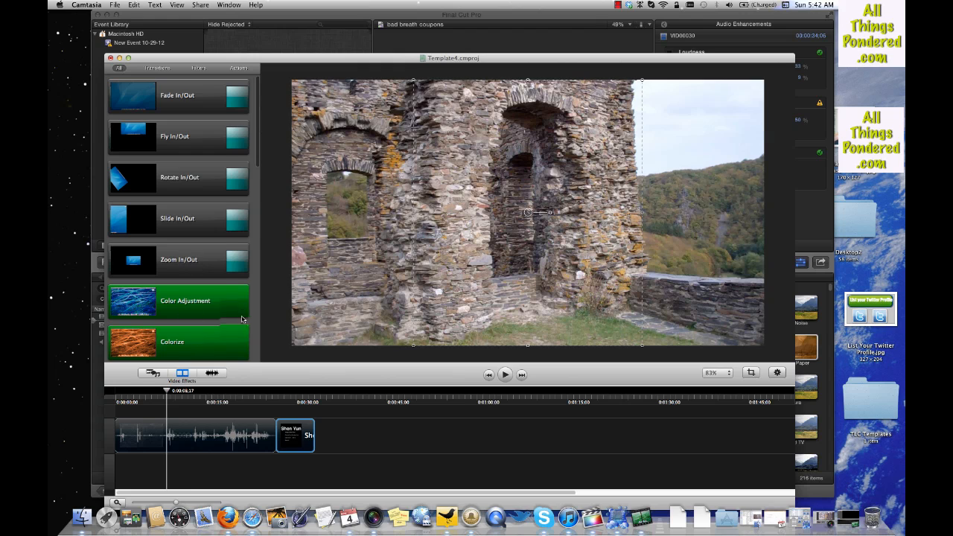
Step: Browse the Video FX list for Colorize on the castle clip, then show the Media Bin again
scroll(down, 3)
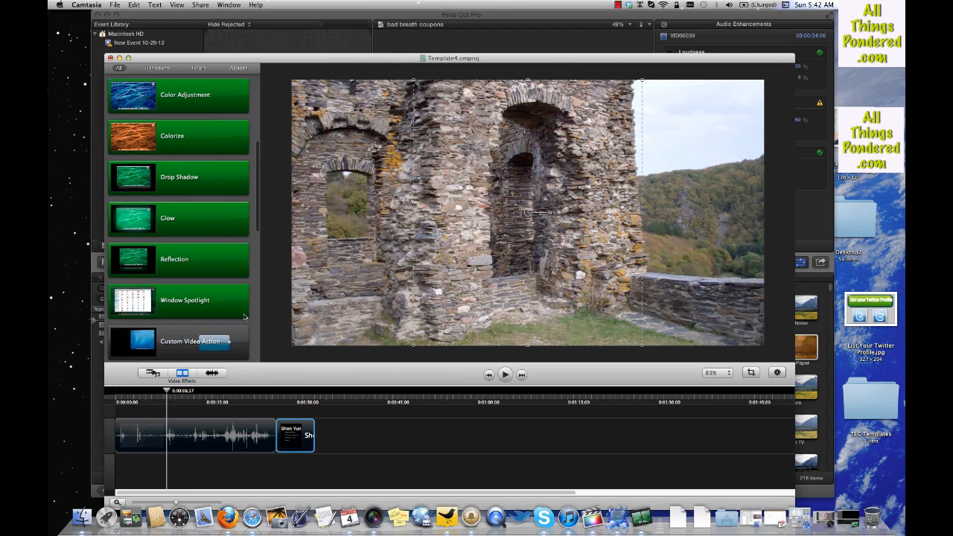
scroll(up, 3)
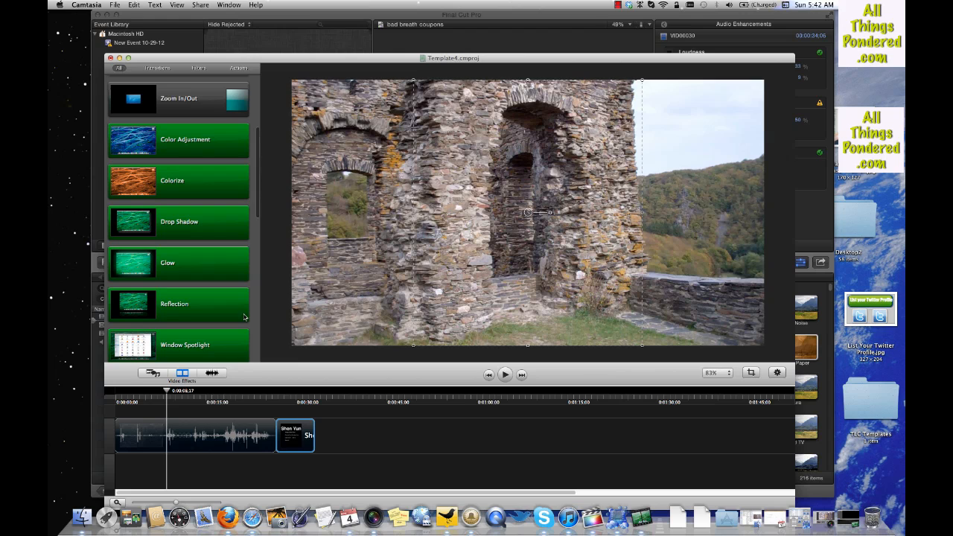
mouse_move(172, 178)
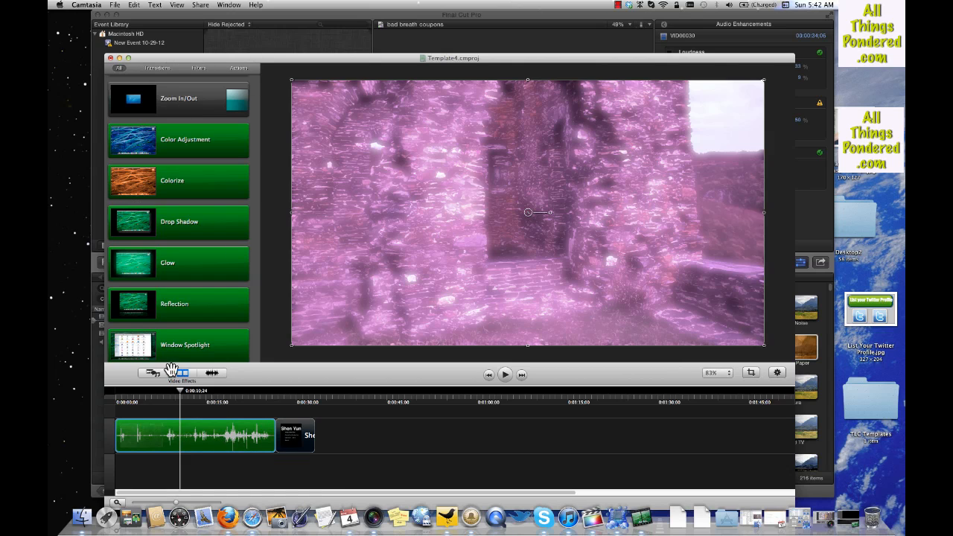
click(152, 373)
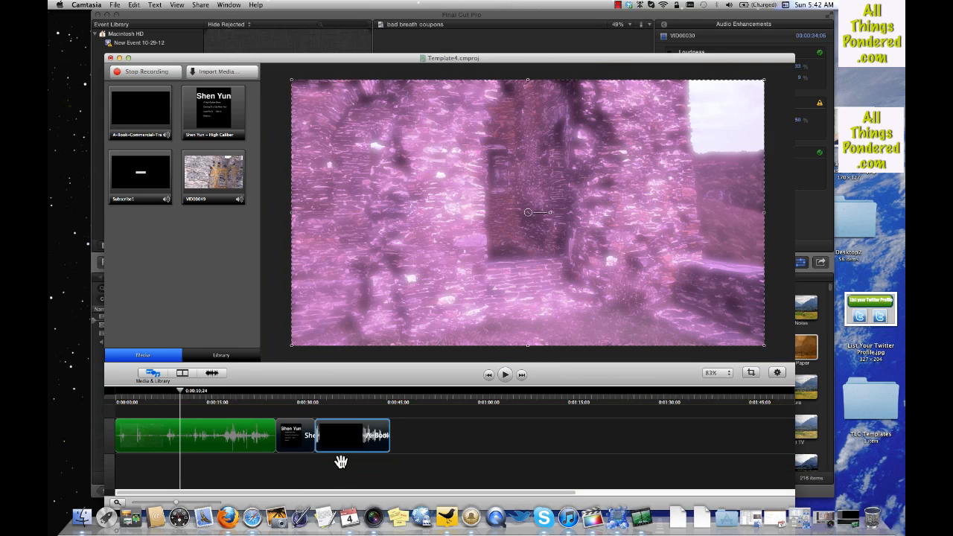
mouse_move(452, 339)
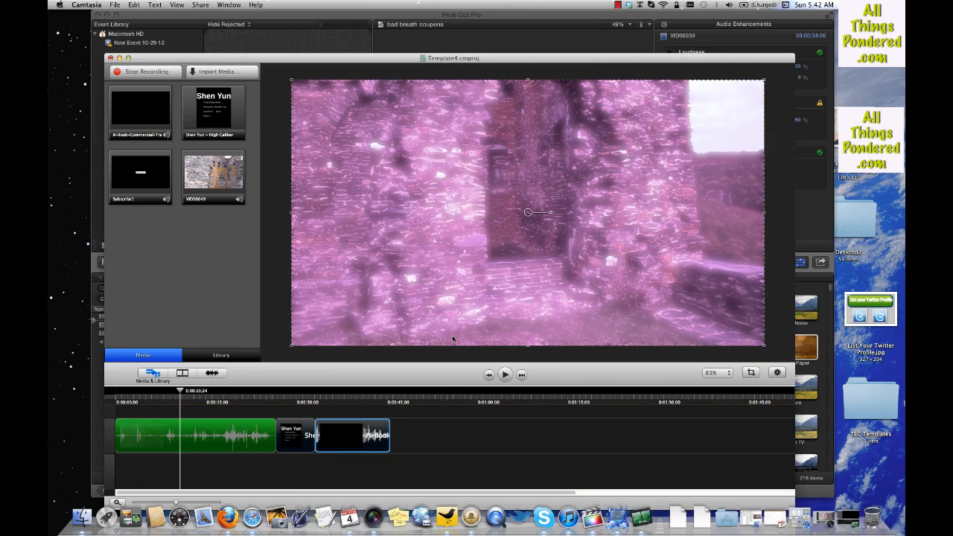
mouse_move(592, 513)
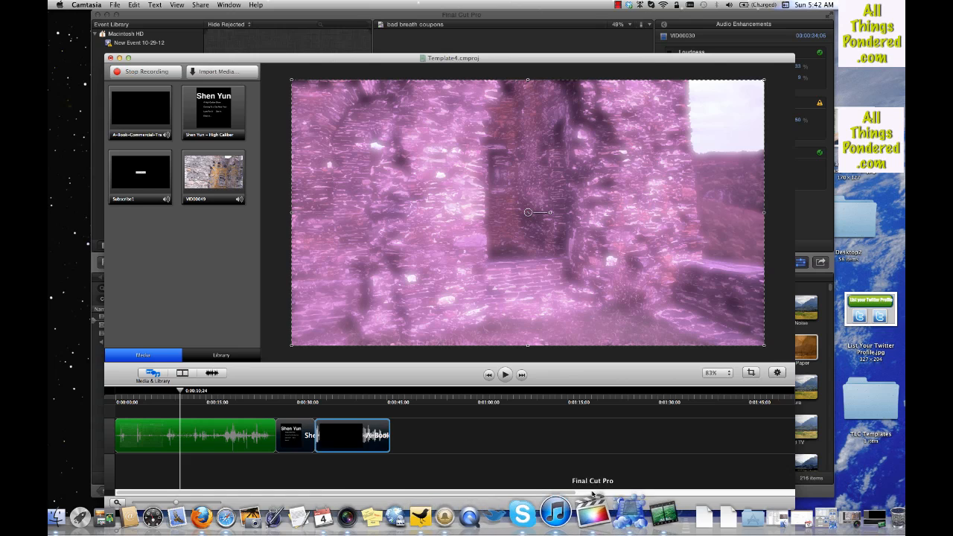
mouse_move(494, 513)
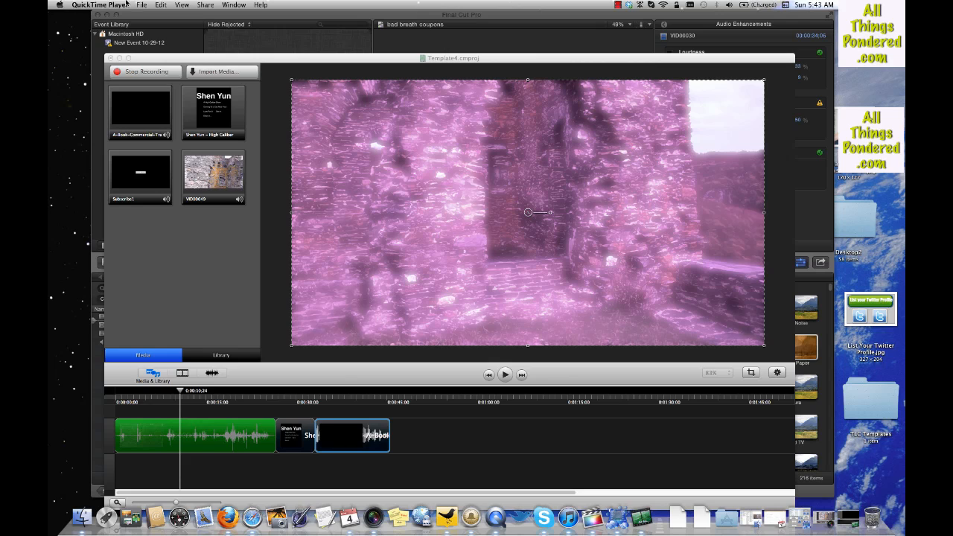
click(141, 5)
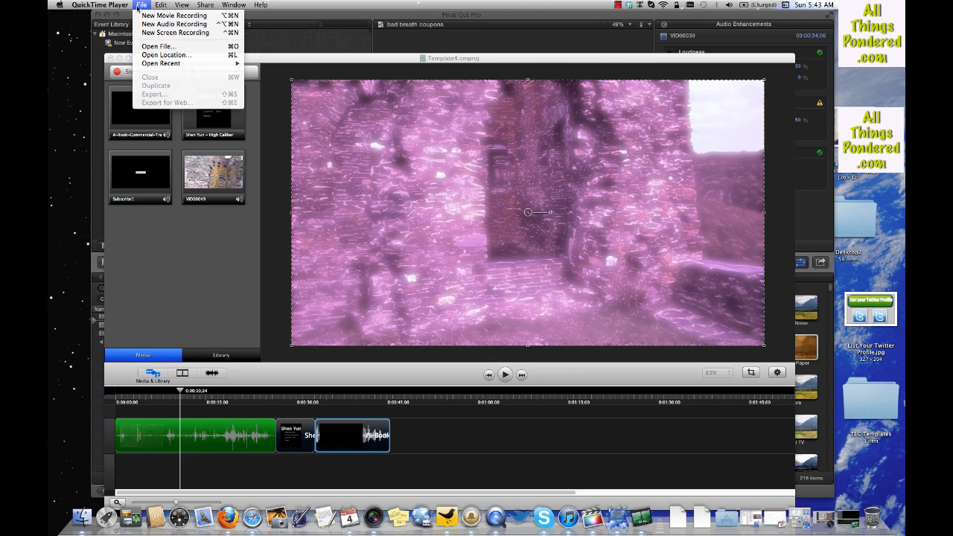
mouse_move(174, 24)
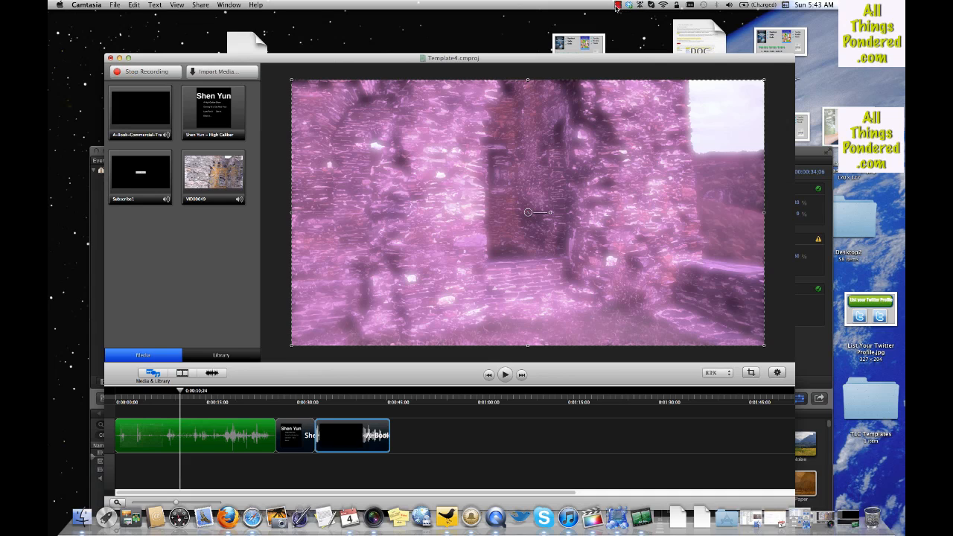
mouse_move(551, 11)
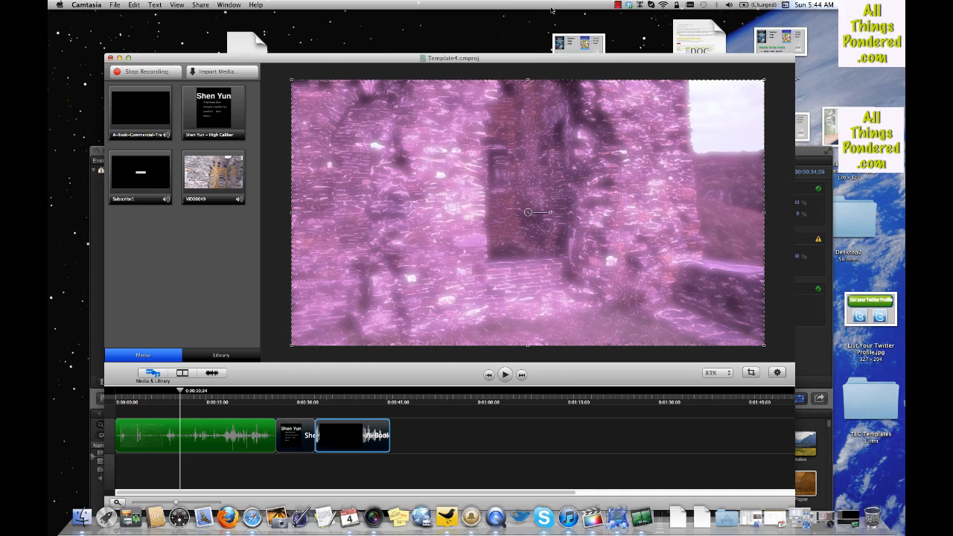
mouse_move(517, 62)
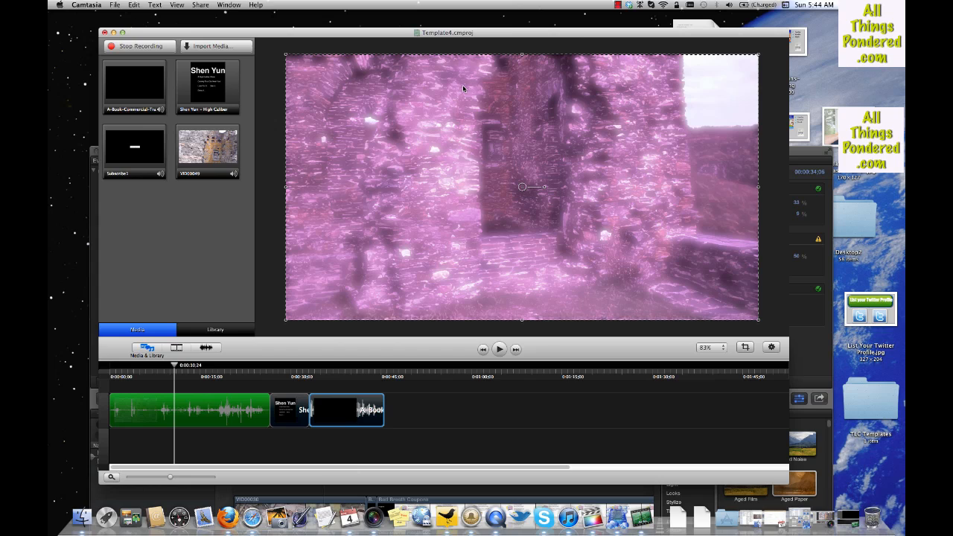
mouse_move(238, 396)
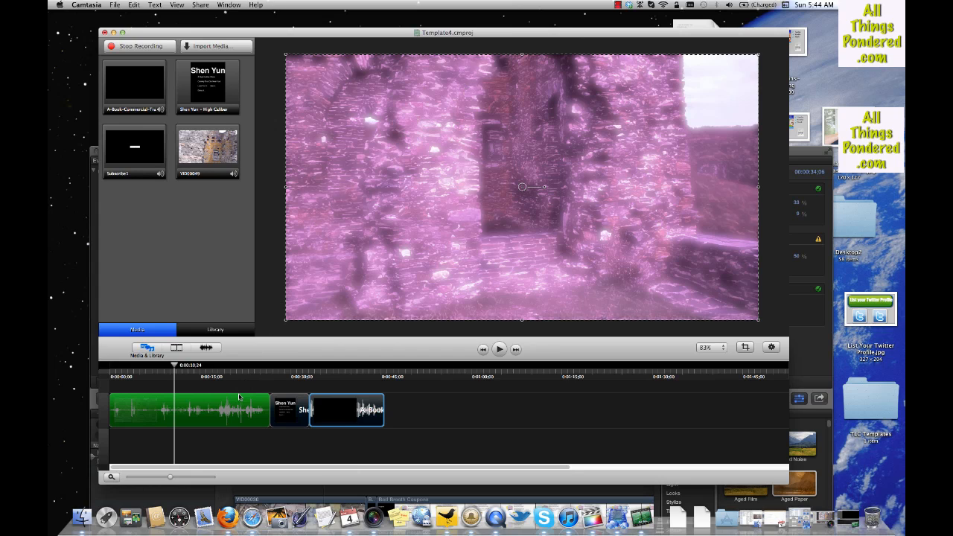
mouse_move(208, 456)
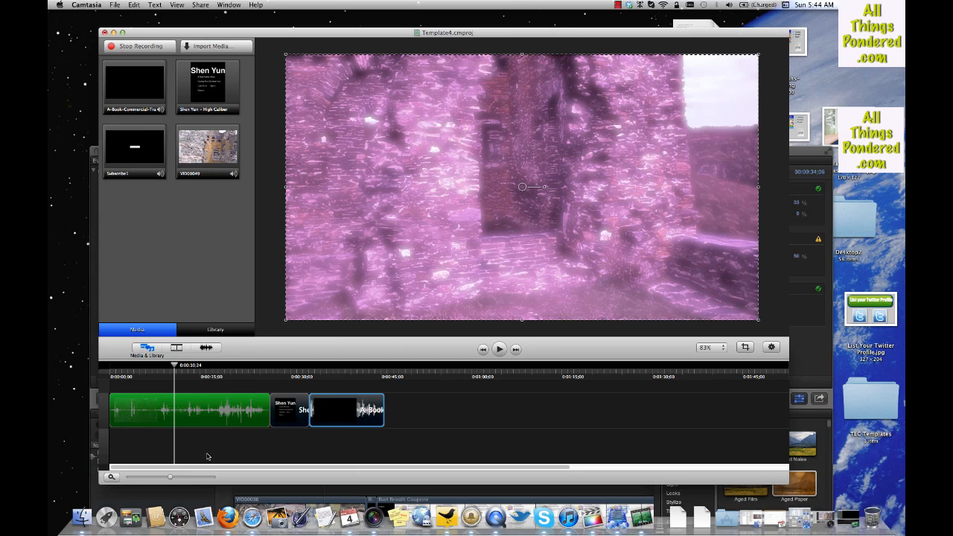